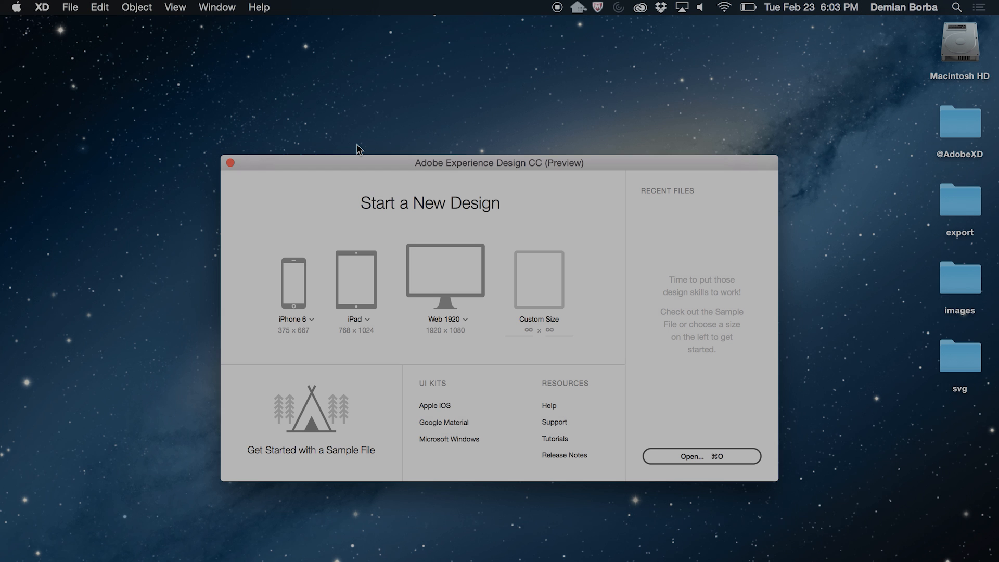
mouse_move(311, 436)
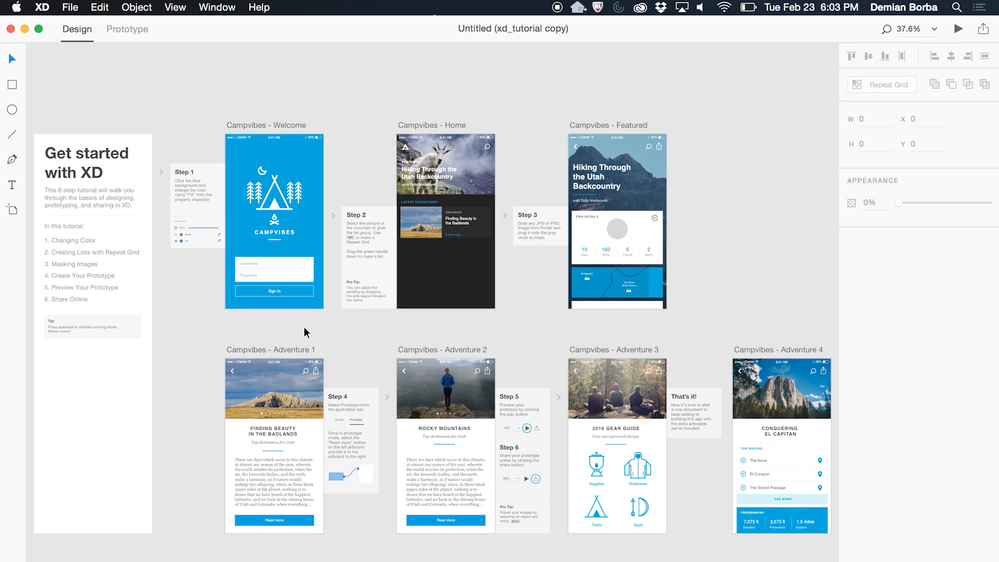
mouse_move(252, 332)
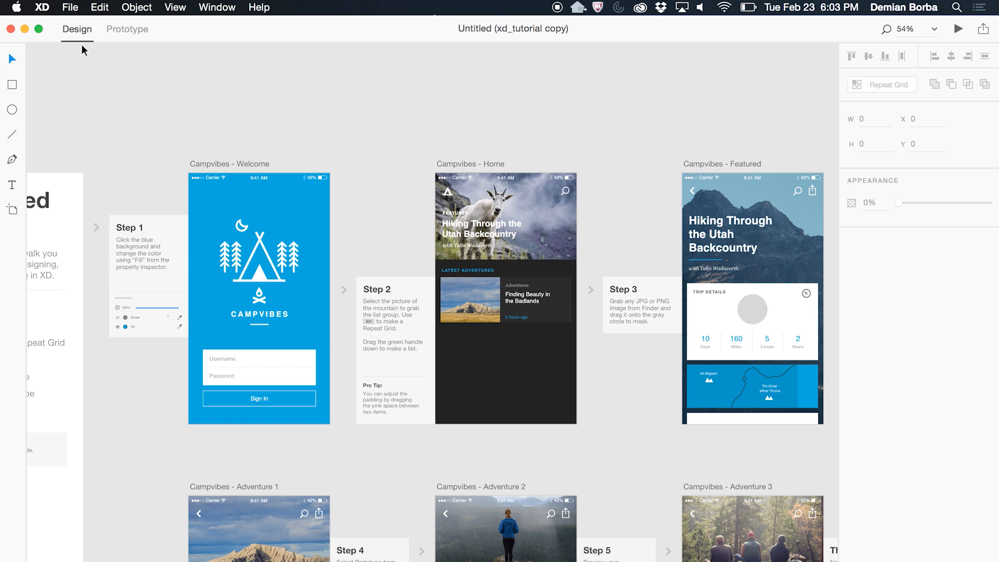
Create a public share link for the Campvibes prototype from Prototype mode.
left_click(127, 29)
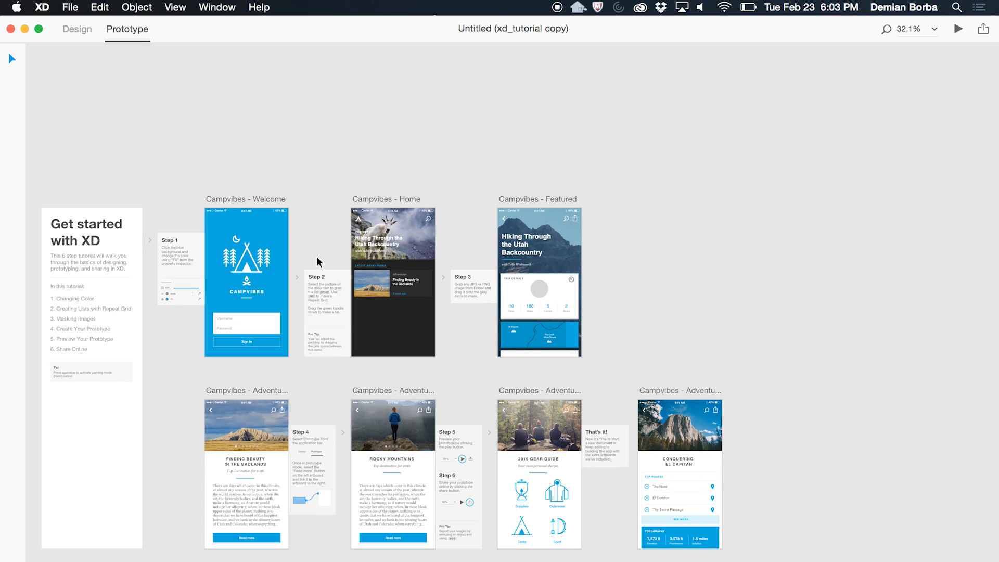
mouse_move(724, 148)
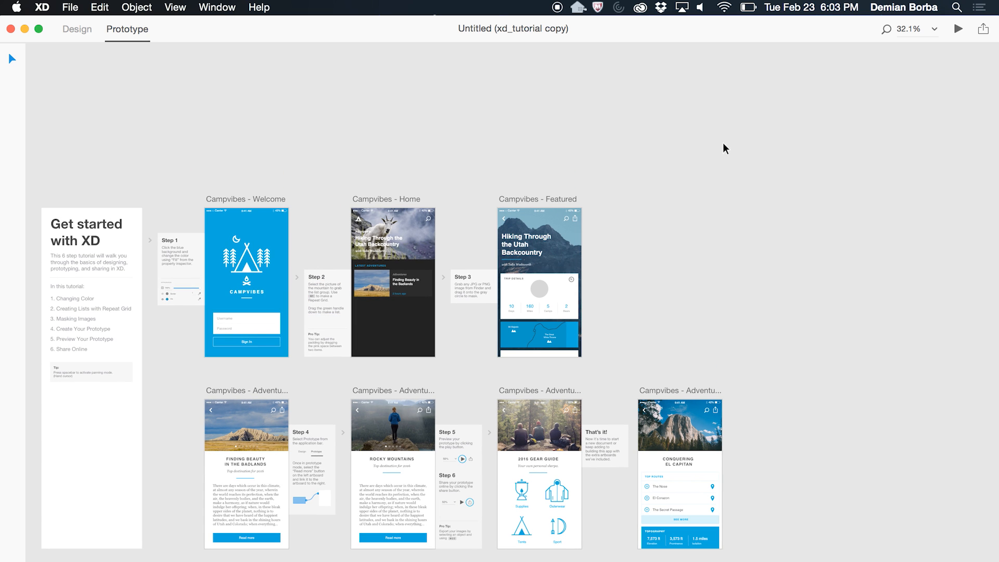
mouse_move(983, 29)
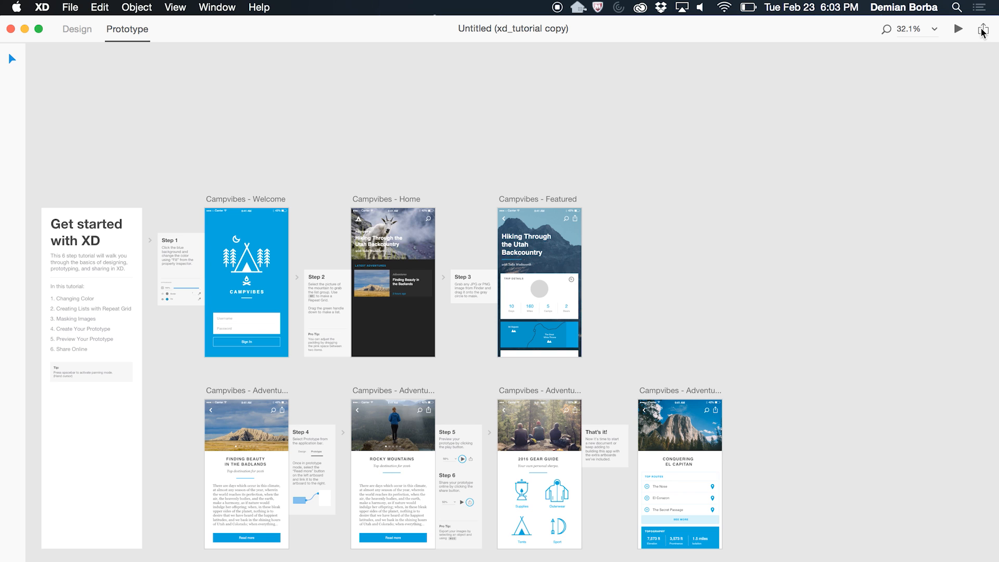
mouse_move(984, 29)
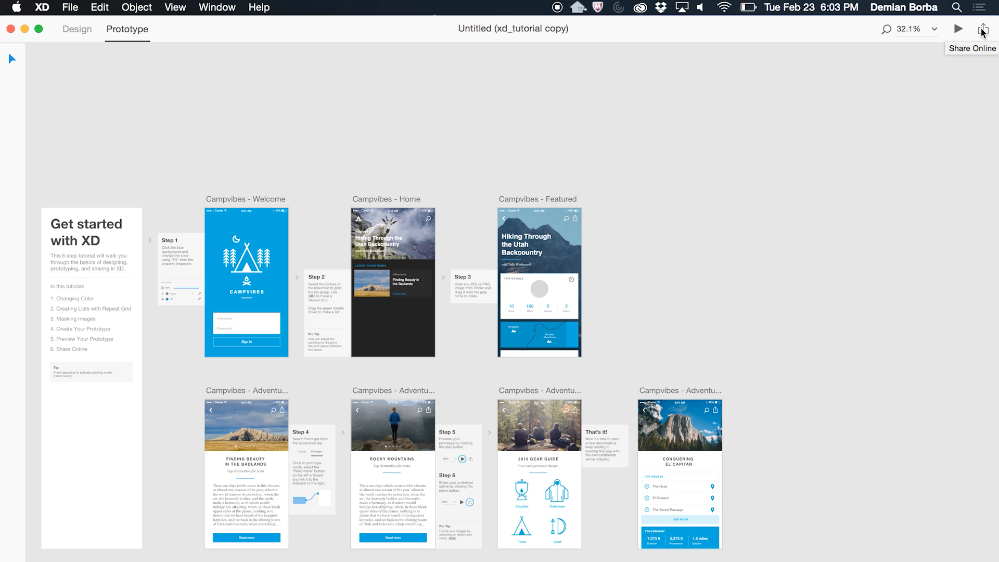
left_click(983, 28)
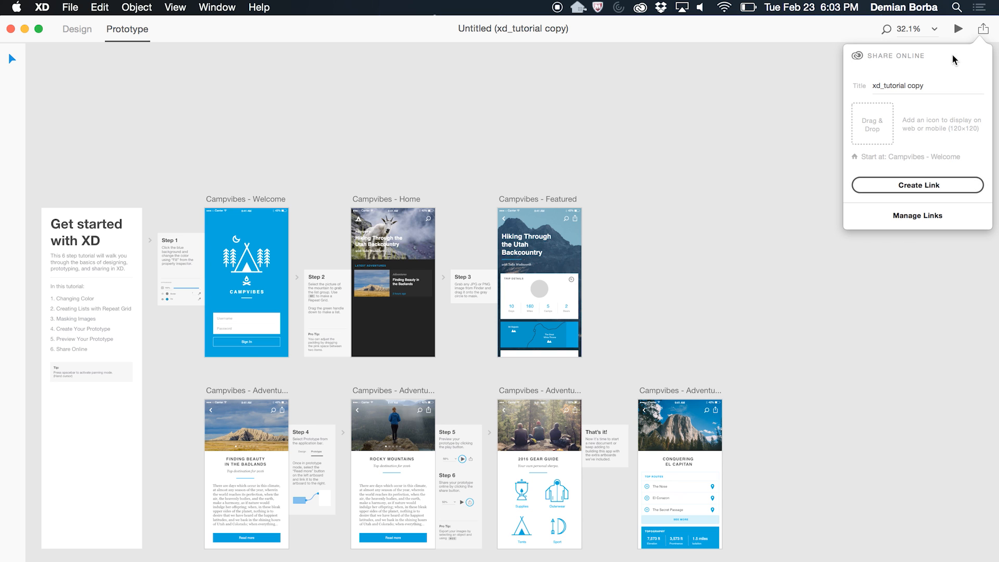
mouse_move(883, 124)
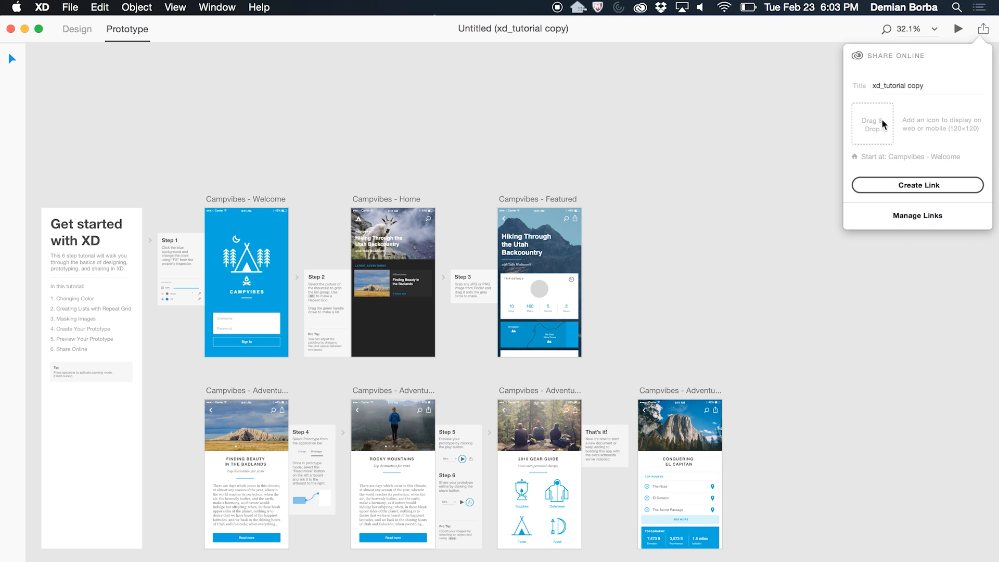
mouse_move(874, 142)
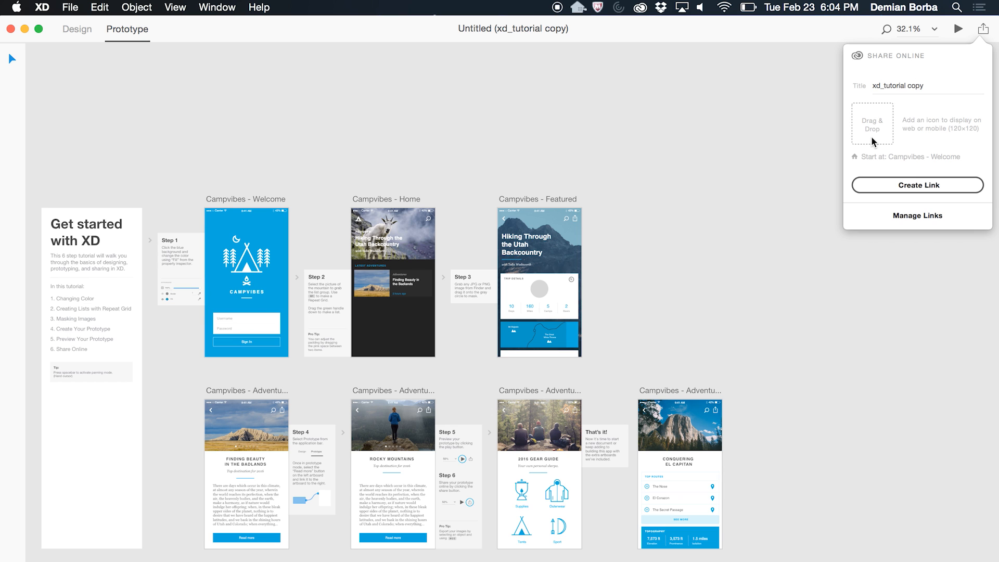
mouse_move(905, 161)
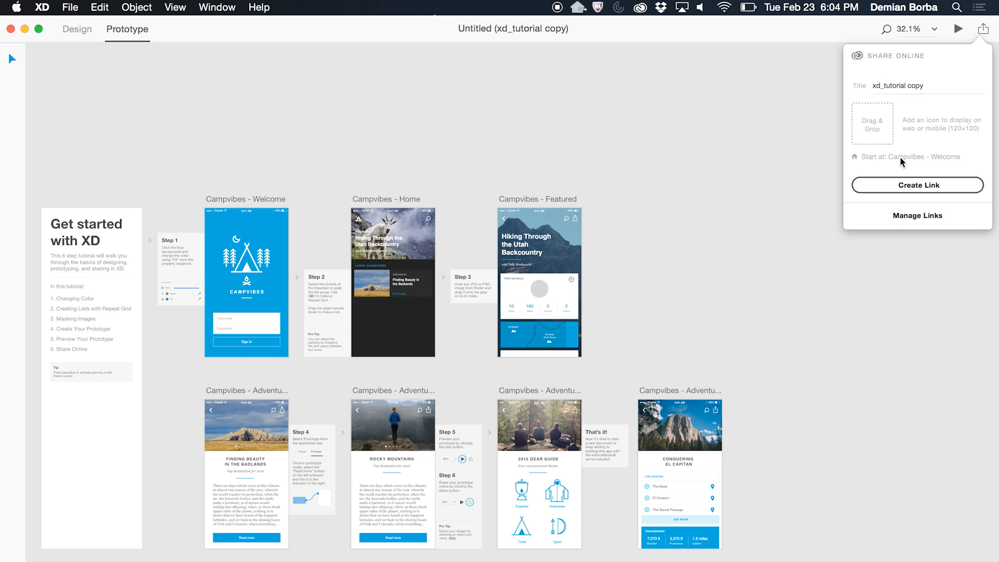
left_click(917, 184)
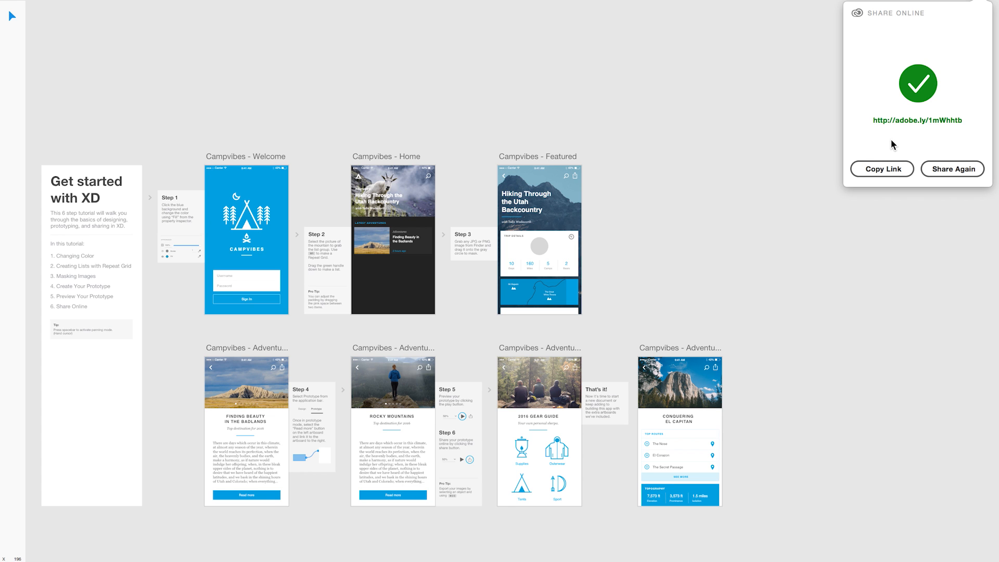
Load the shared prototype at adobe.ly/1mWhhtb in a new Chrome tab.
left_click(881, 169)
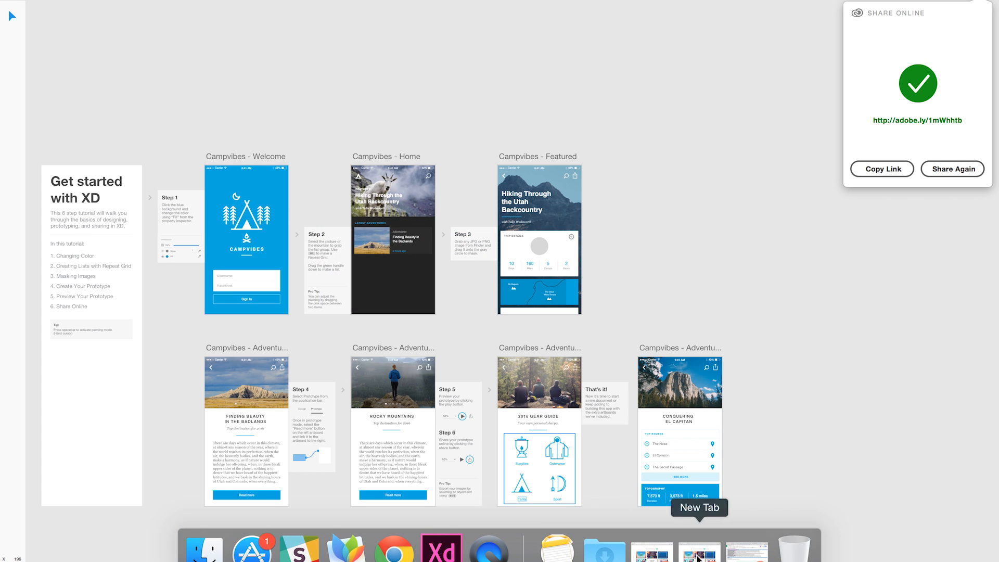
left_click(698, 547)
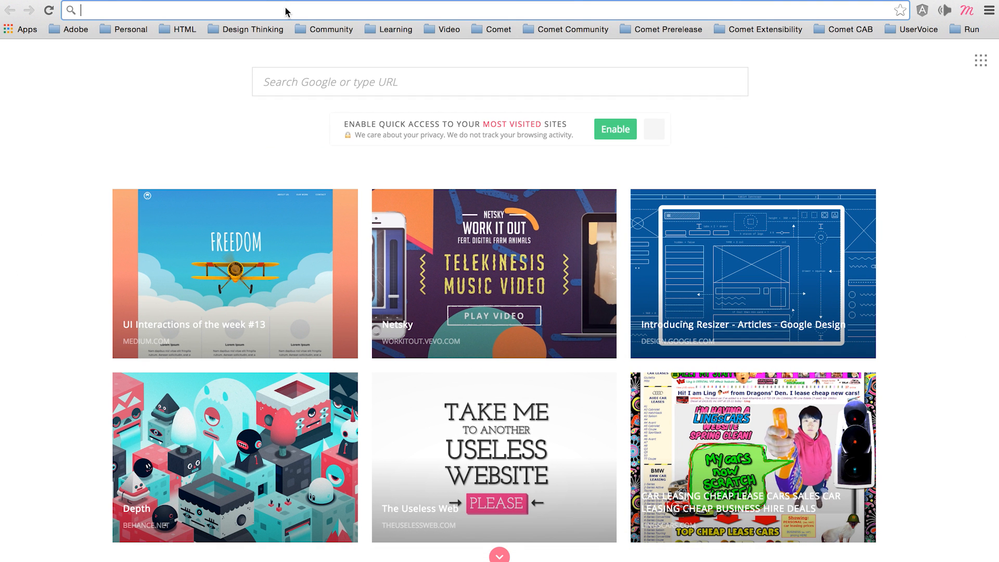
type("adobe.ly/1mWhhtb")
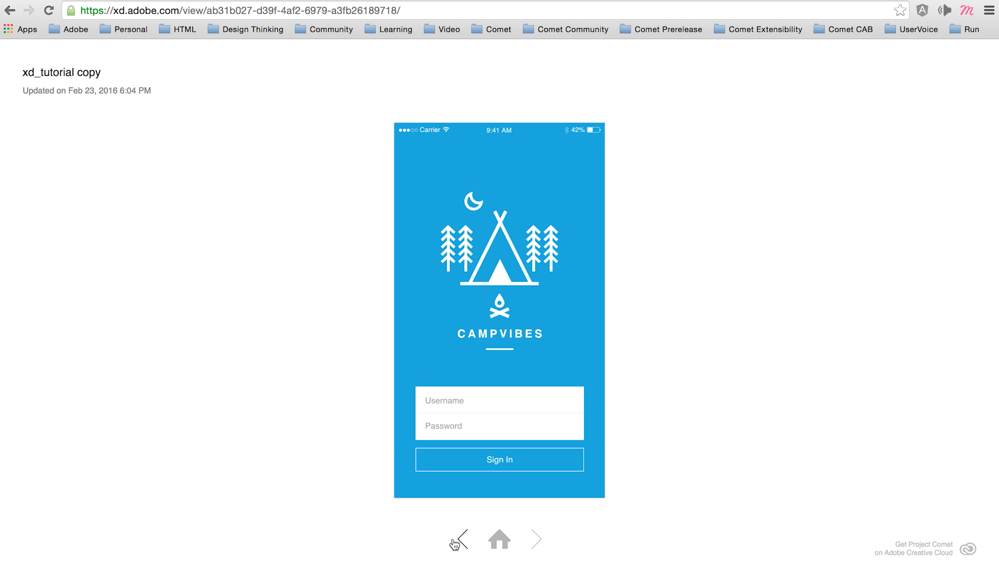
Step through the prototype screens, return home, and select the xd_tutorial copy title.
left_click(536, 539)
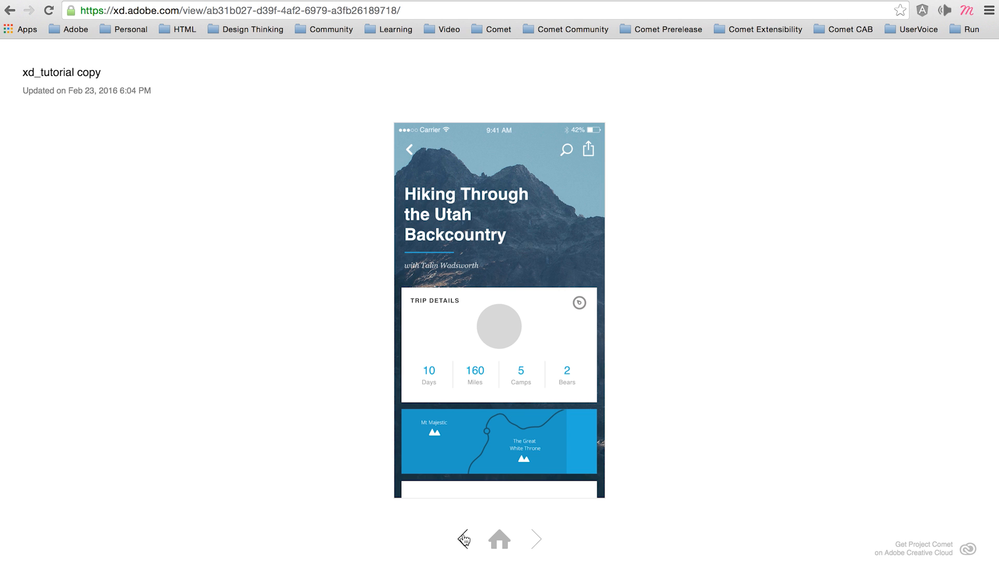
mouse_move(499, 539)
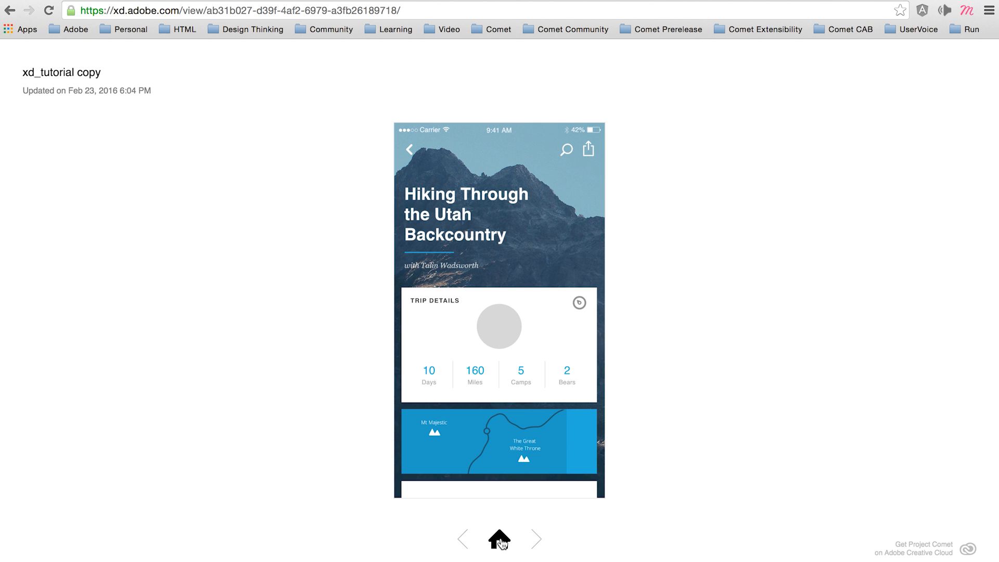
left_click(500, 541)
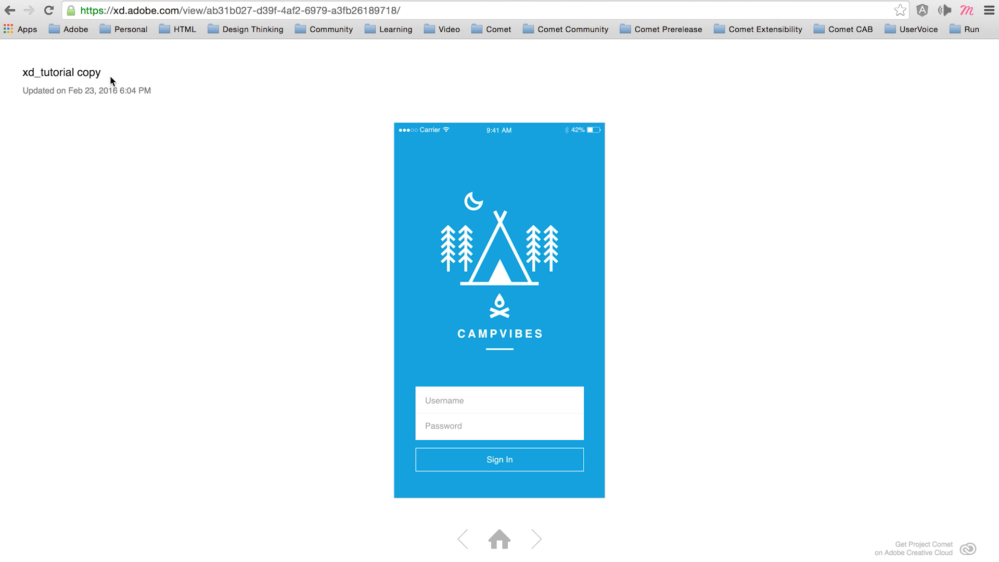
double_click(61, 71)
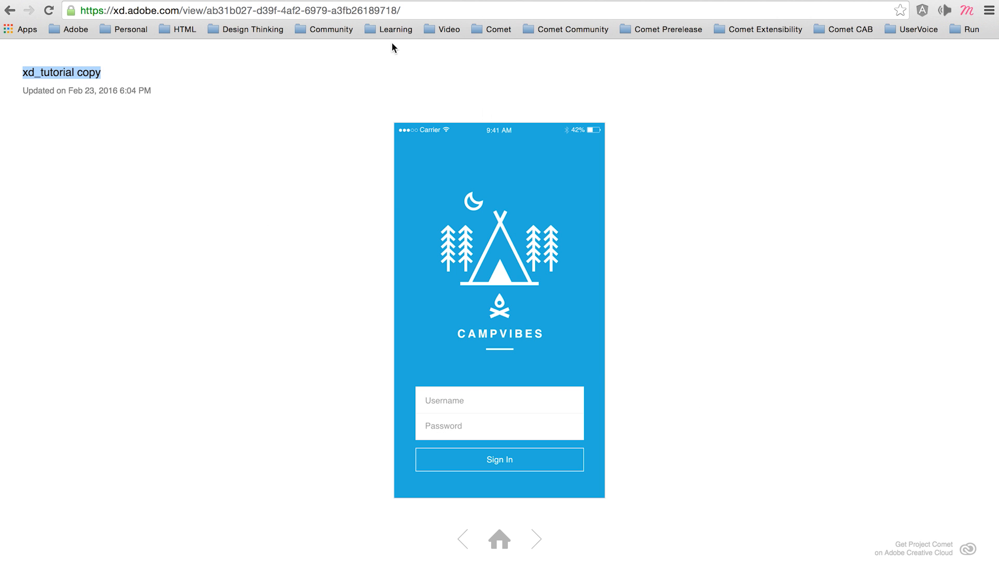
mouse_move(288, 167)
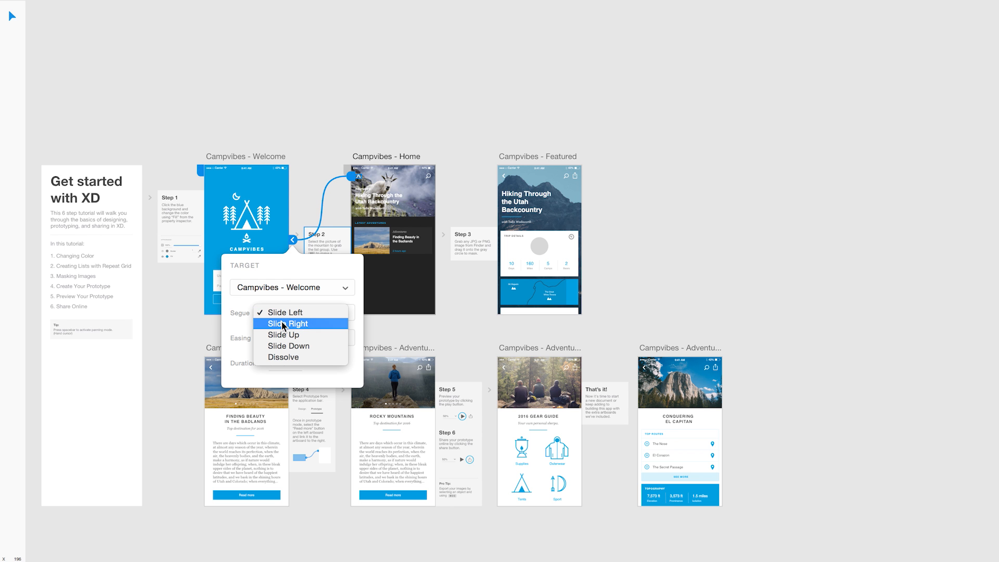
Give the Welcome-to-Home wire a Slide Right transition and republish to the same link.
left_click(952, 168)
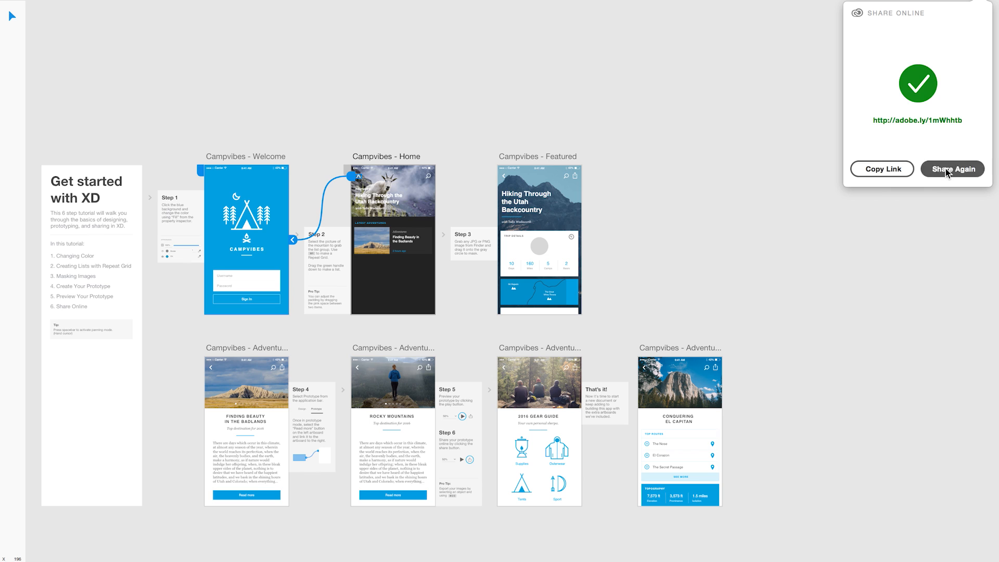
left_click(951, 168)
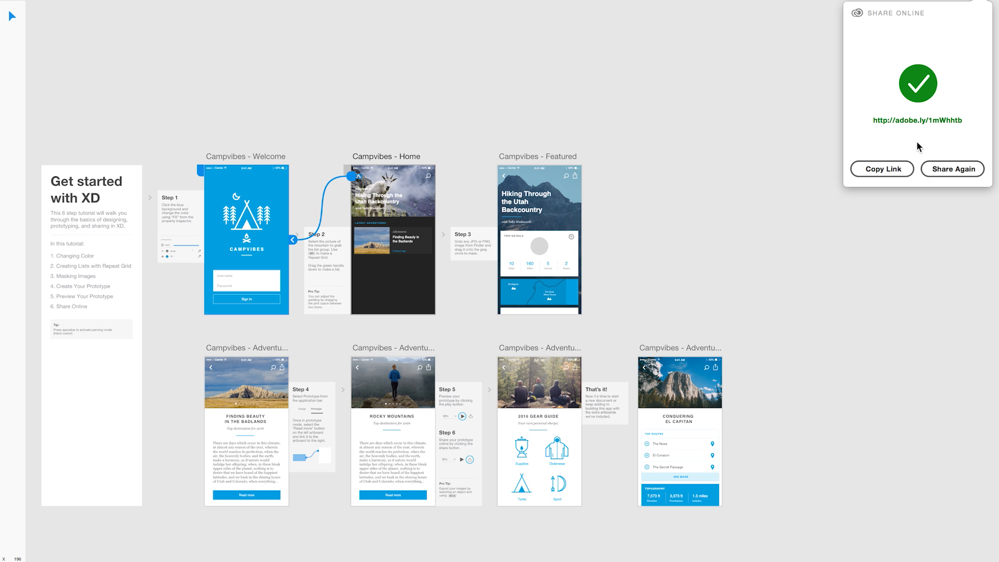
Reload the shared prototype and sign in to reach the Home screen.
left_click(916, 120)
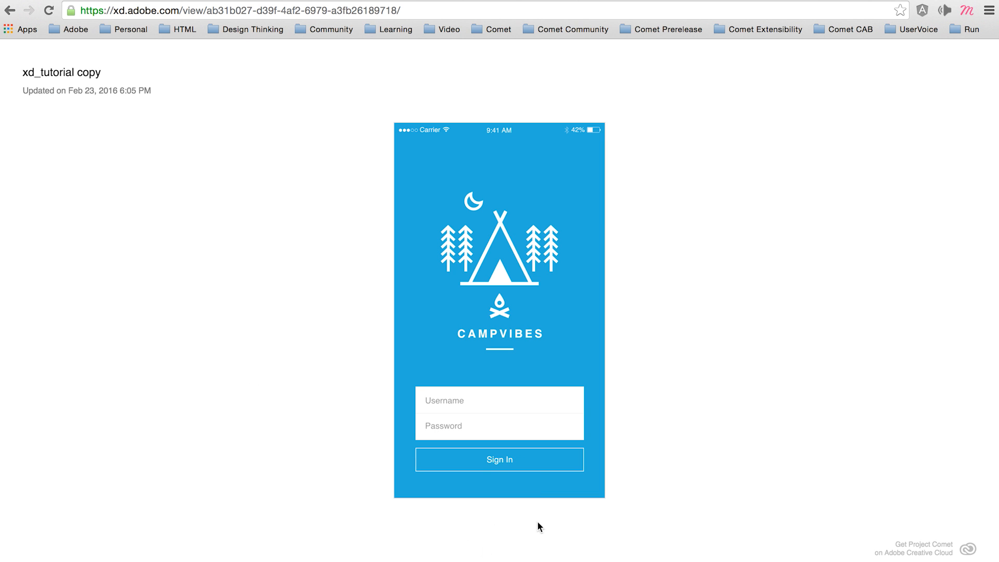
mouse_move(499, 459)
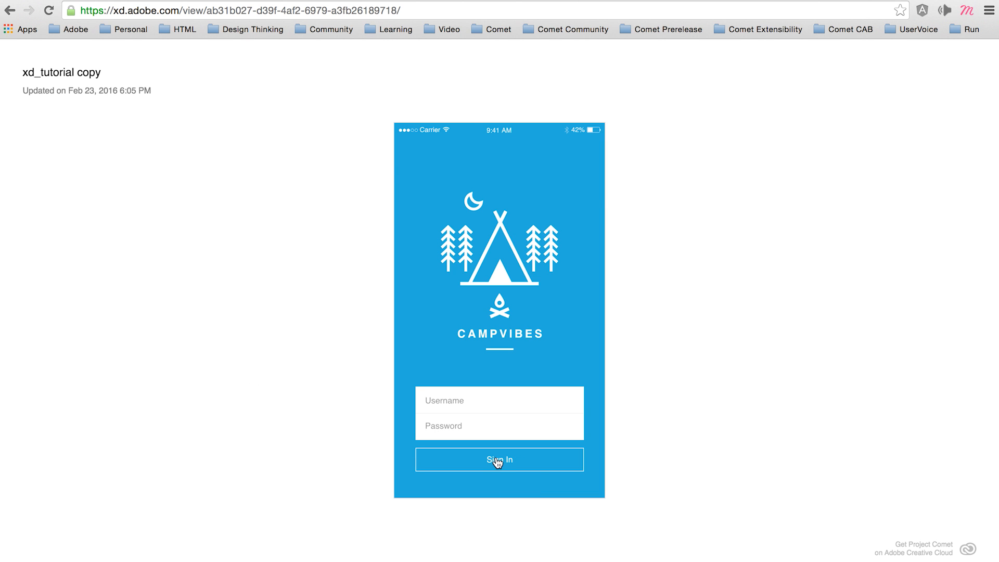
left_click(499, 460)
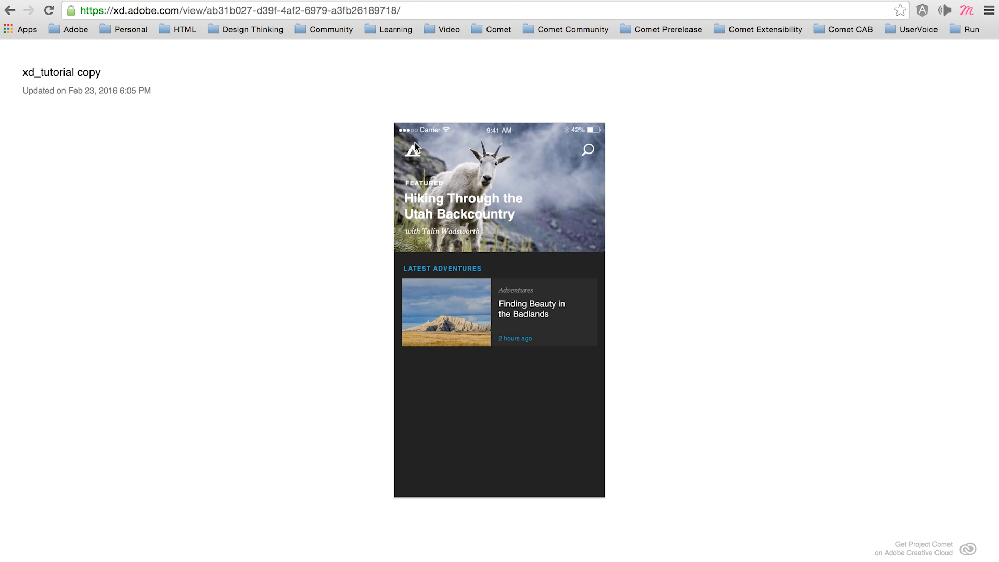
mouse_move(491, 466)
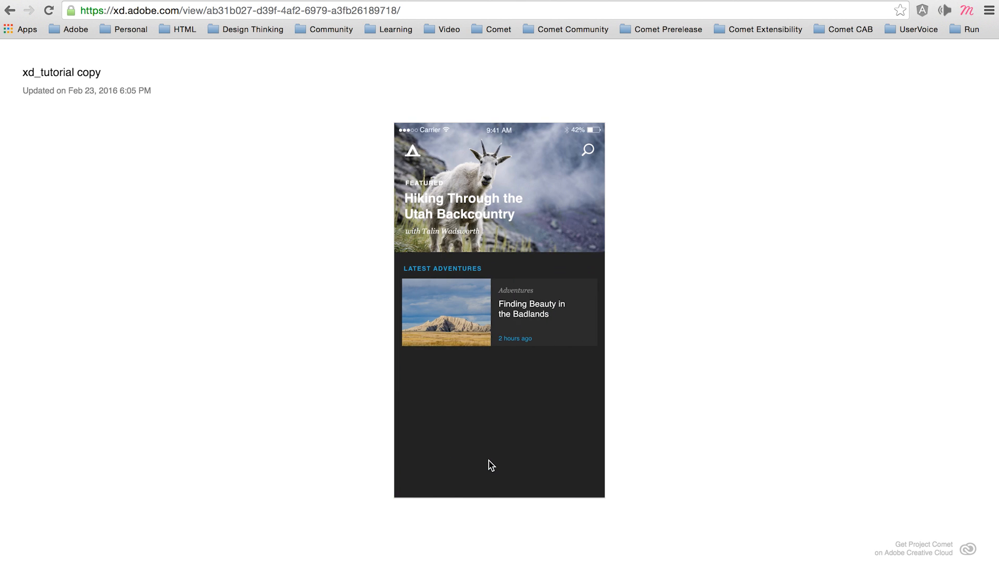